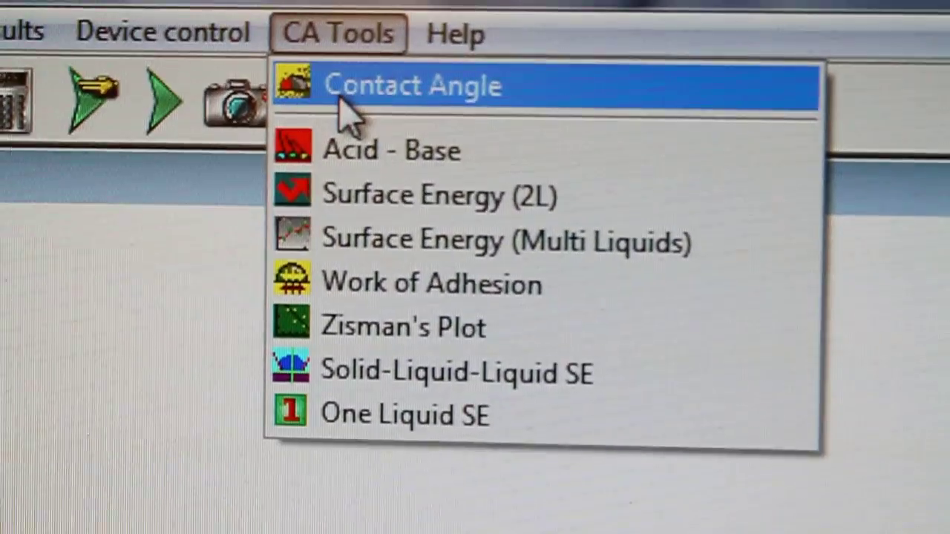
Open the Contact Angle tool showing water on Teflon with three stored results.
click(414, 85)
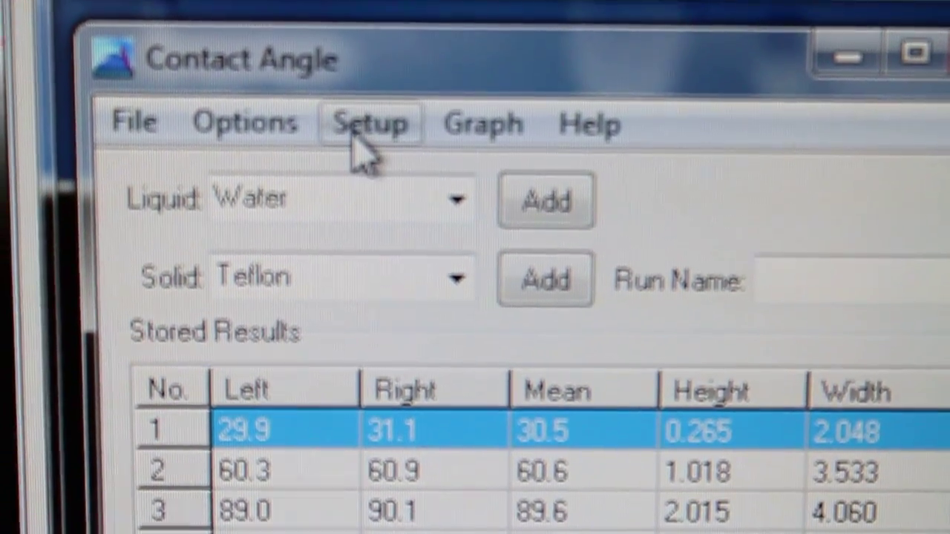
Open Baseline Setup, showing baseline 243, intercepts 250 and 232, and 2.9% tilt.
click(369, 123)
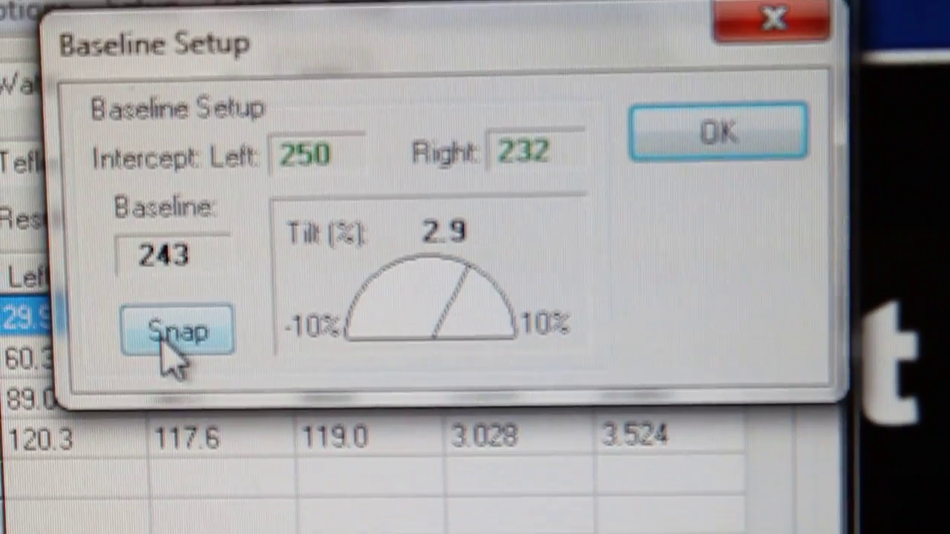
Re-snap images while levelling until tilt reads 0.0% with both intercepts at 237.
click(177, 329)
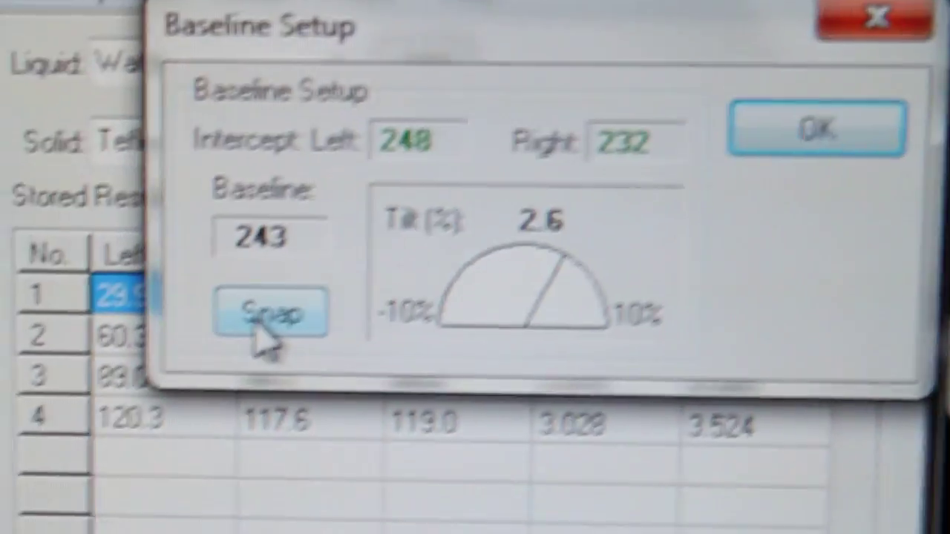
click(267, 311)
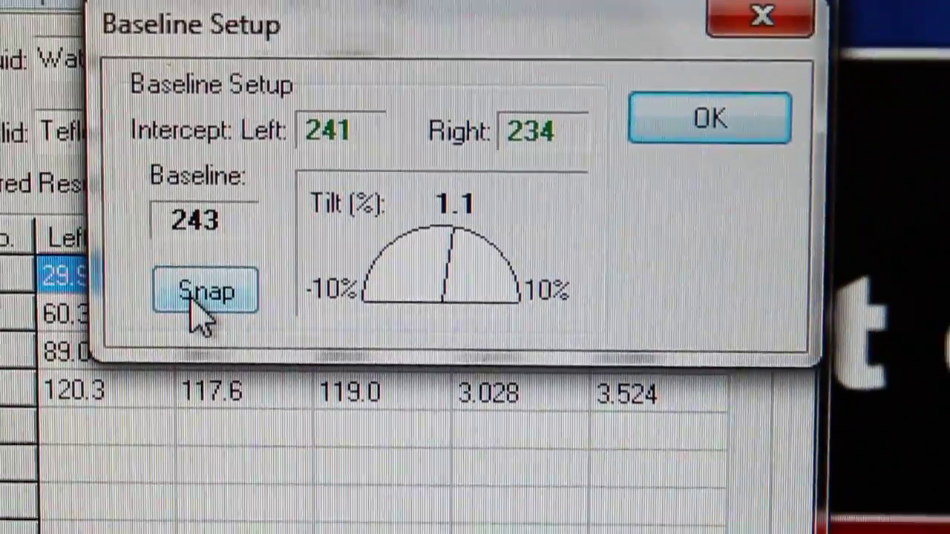
click(204, 290)
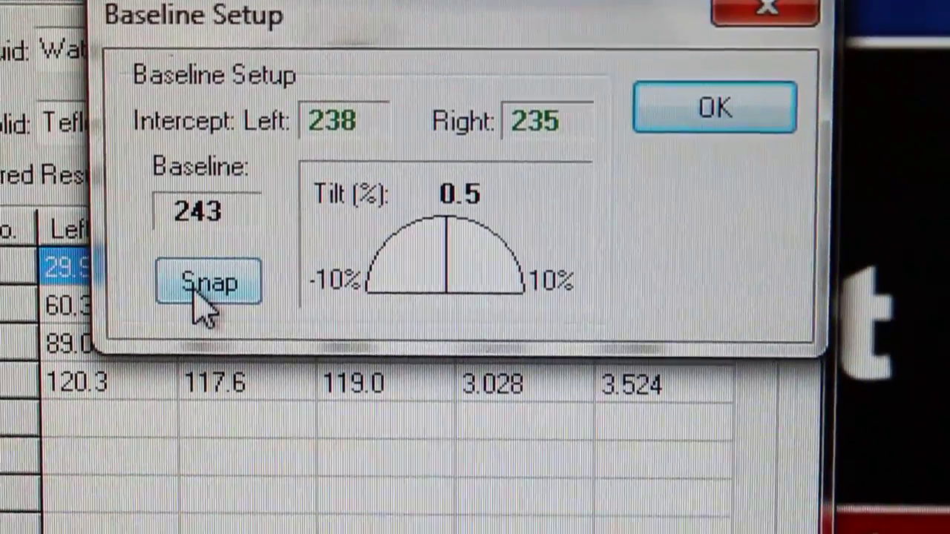
click(207, 285)
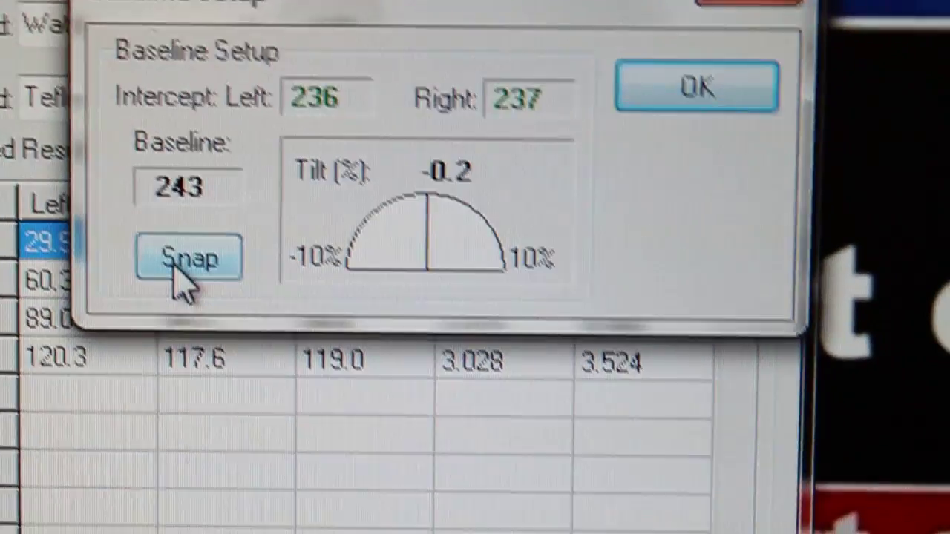
click(189, 260)
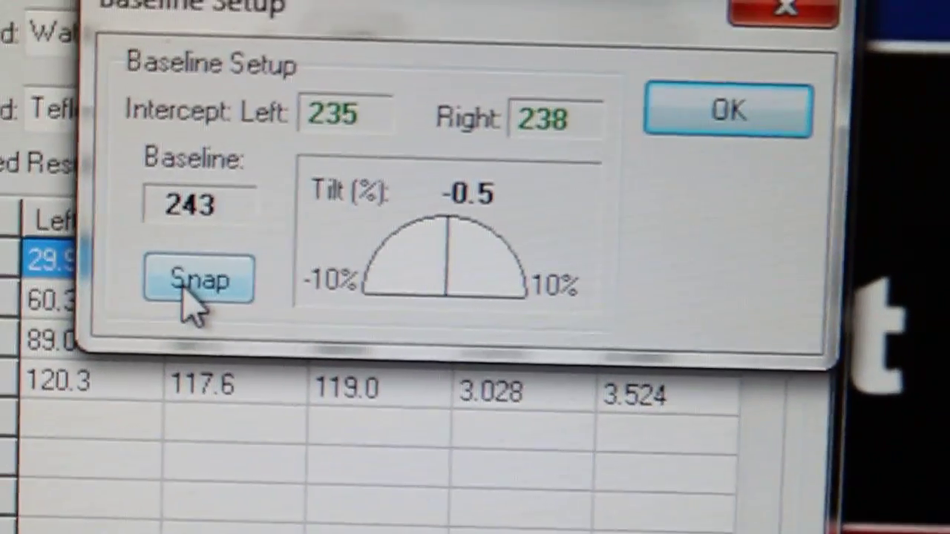
click(196, 281)
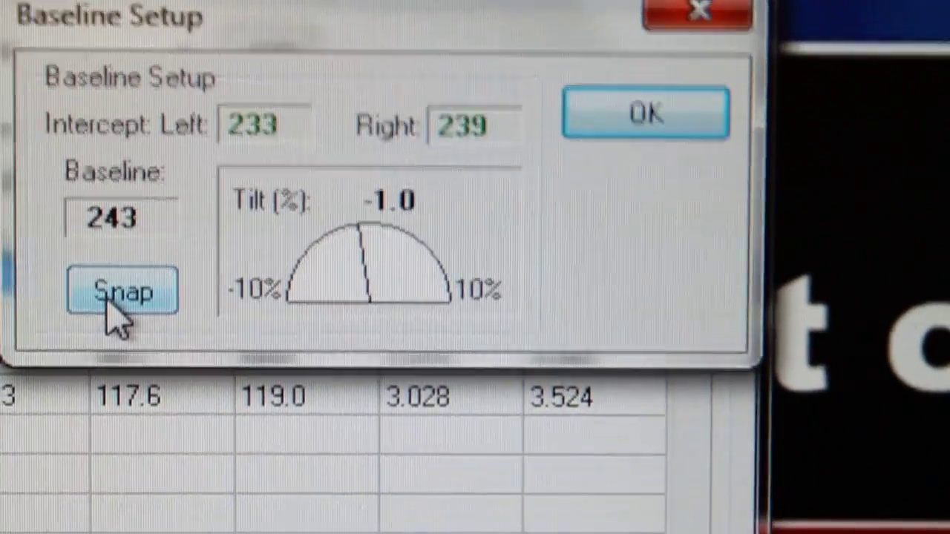
click(123, 289)
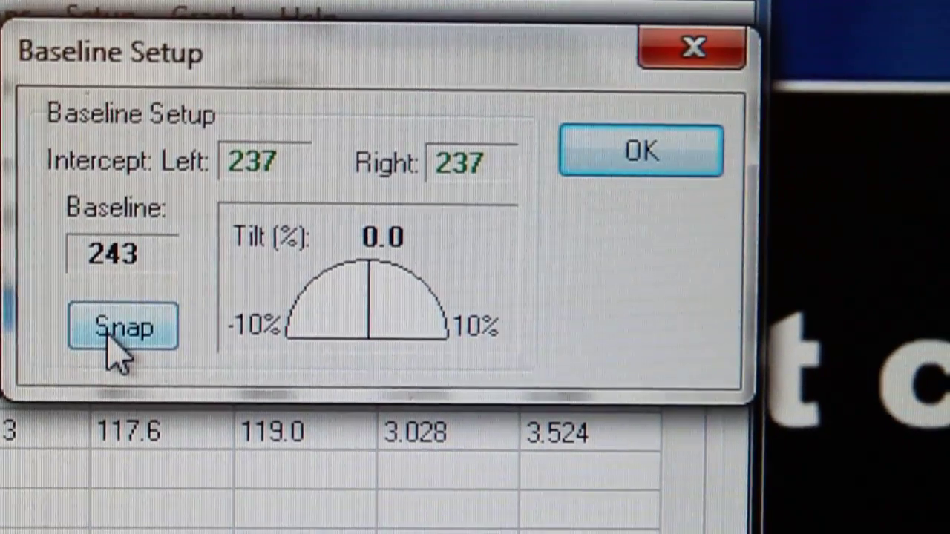